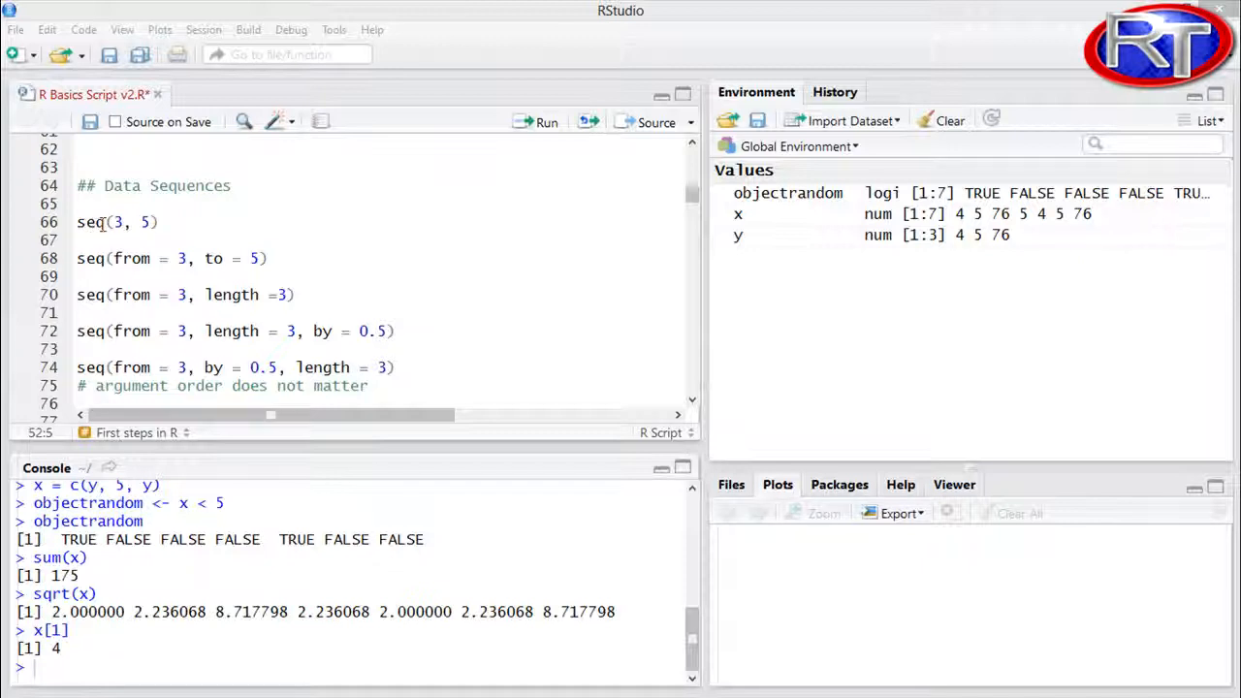
- Run seq(3, 5) so the console prints 3 4 5
click(118, 221)
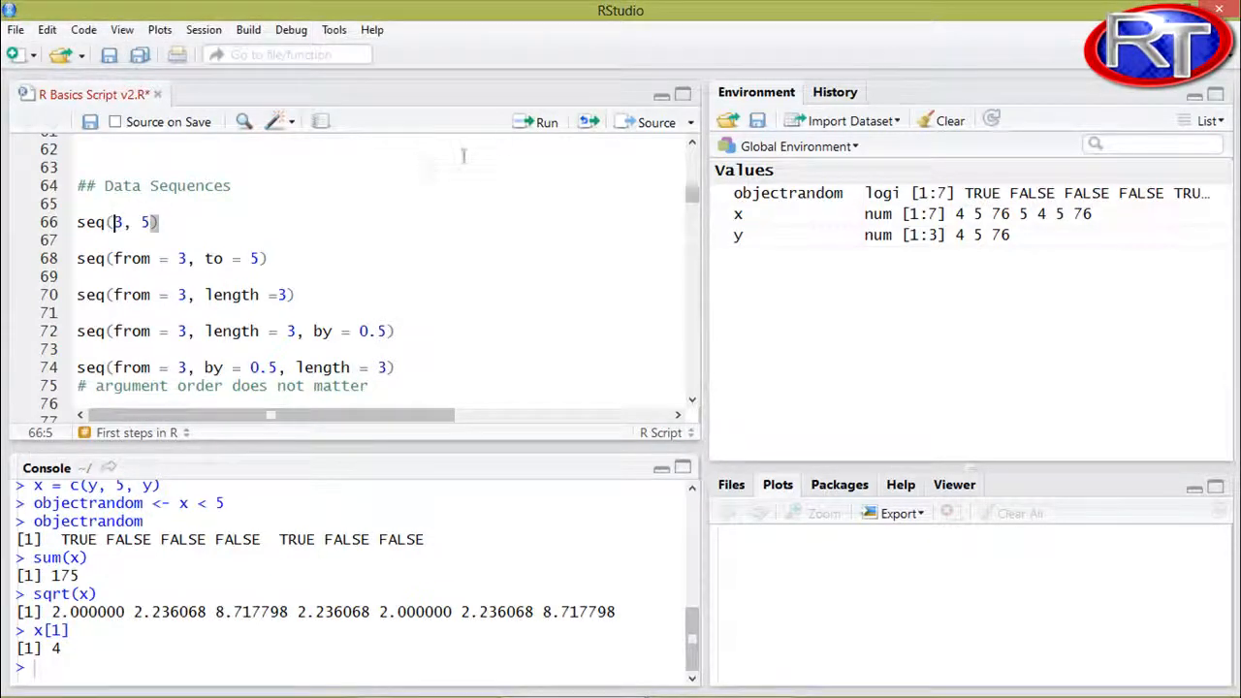
click(539, 123)
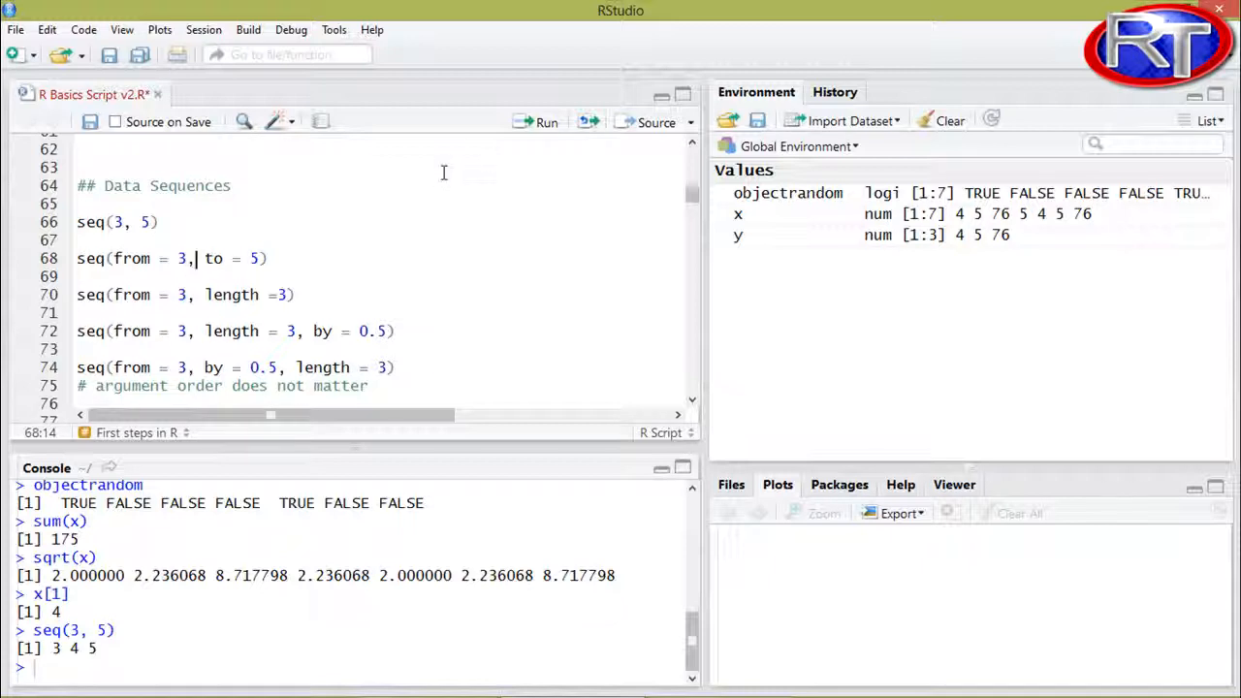
- Run seq(from = 3, to = 5) and seq(from = 3, length = 3), each printing 3 4 5
click(539, 122)
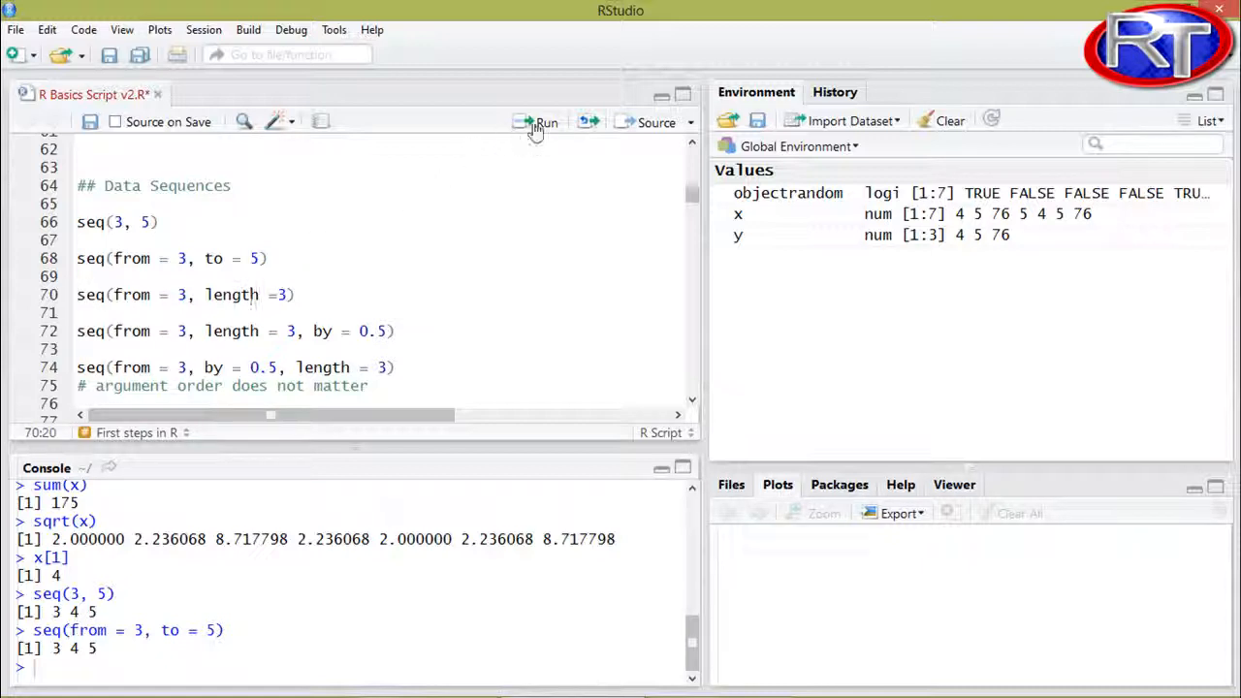
click(539, 122)
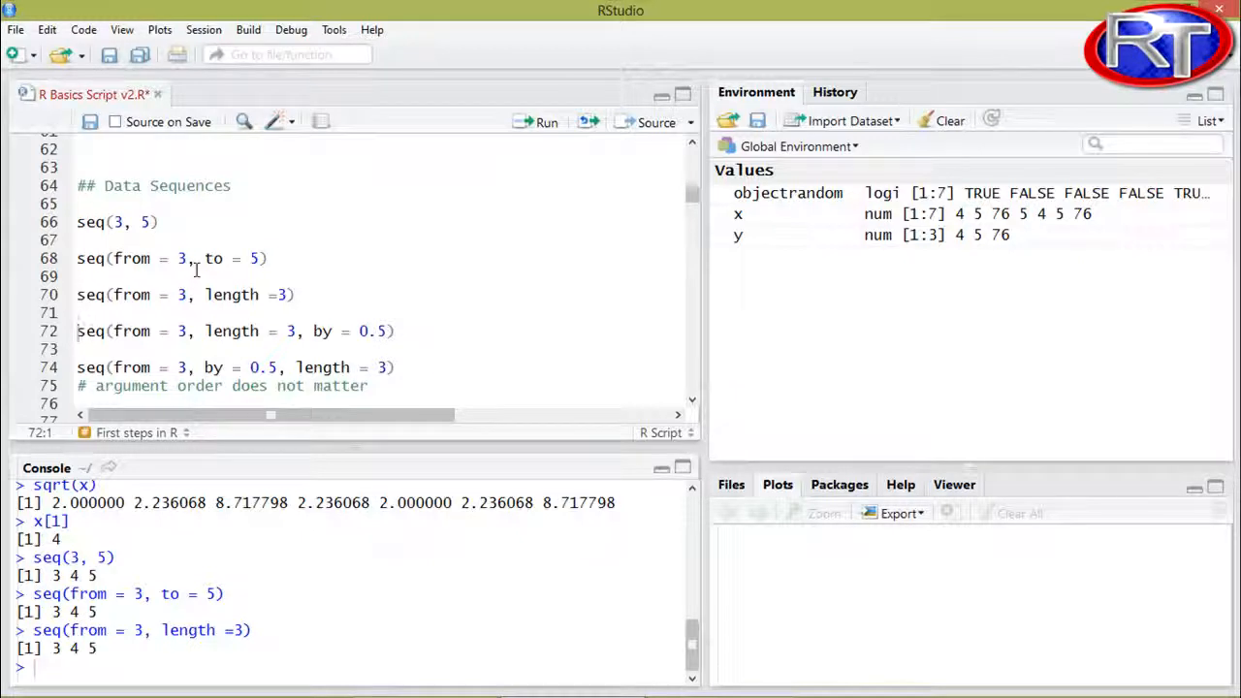
mouse_move(357, 329)
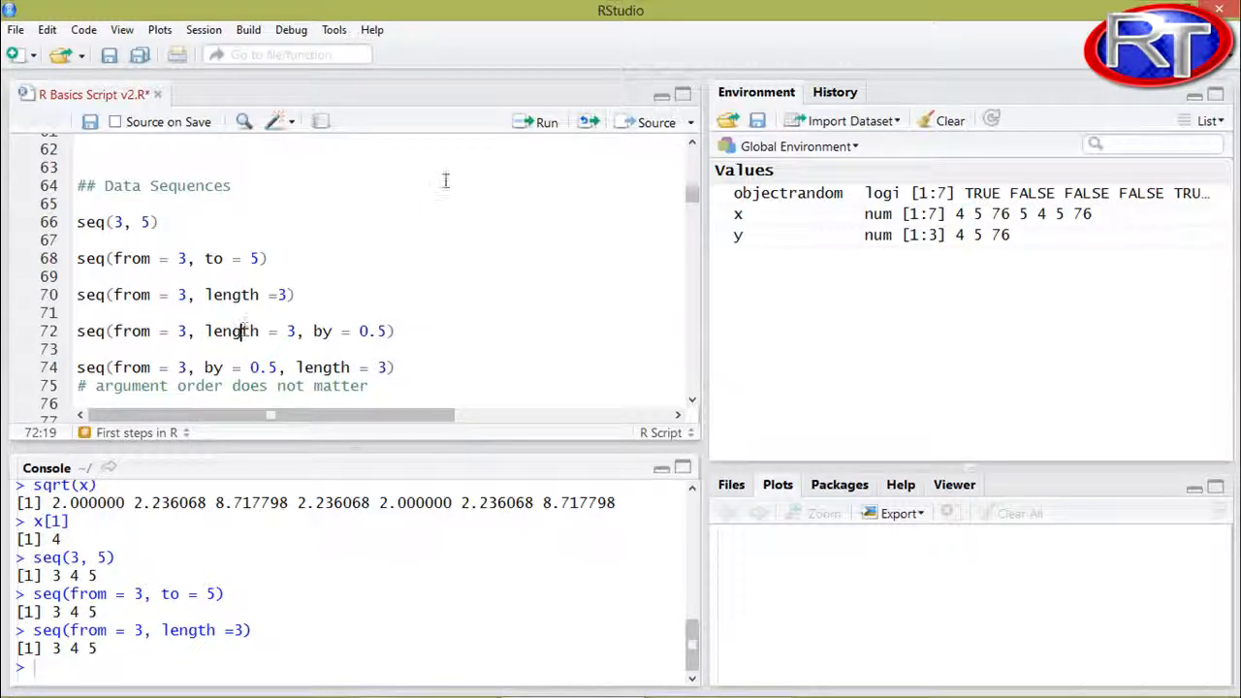
- Run both by = 0.5 seq calls in either argument order, printing 3.0 3.5 4.0
click(547, 122)
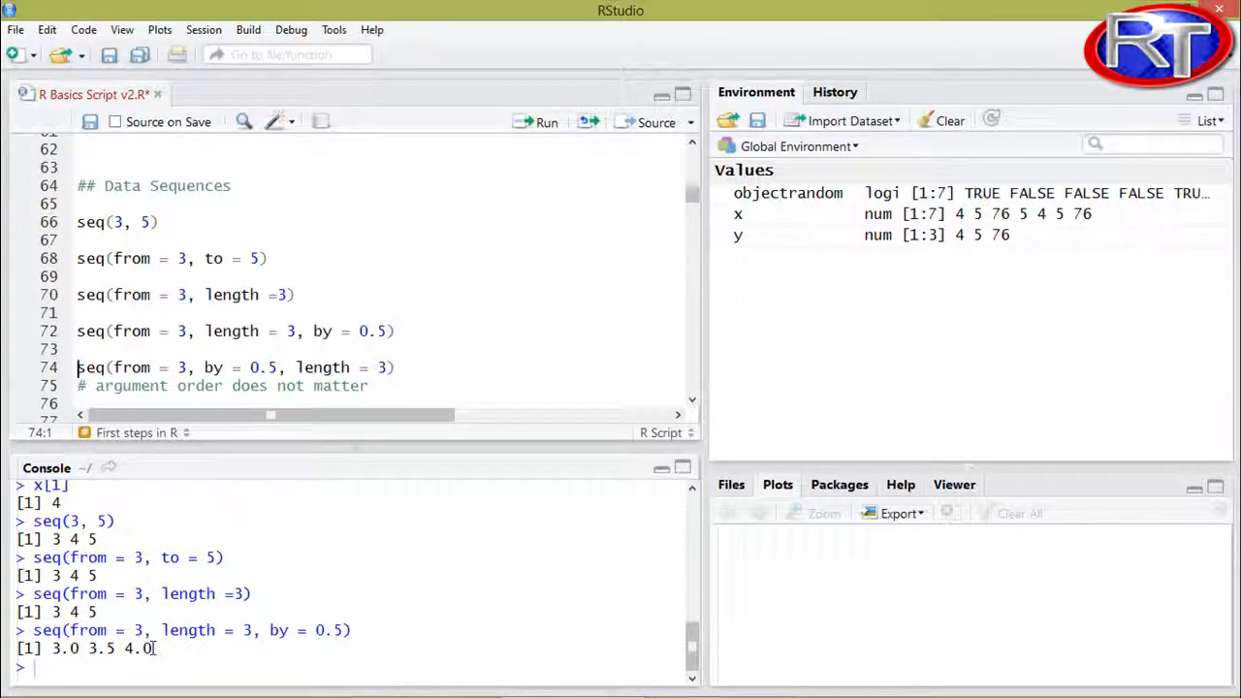
mouse_move(97, 466)
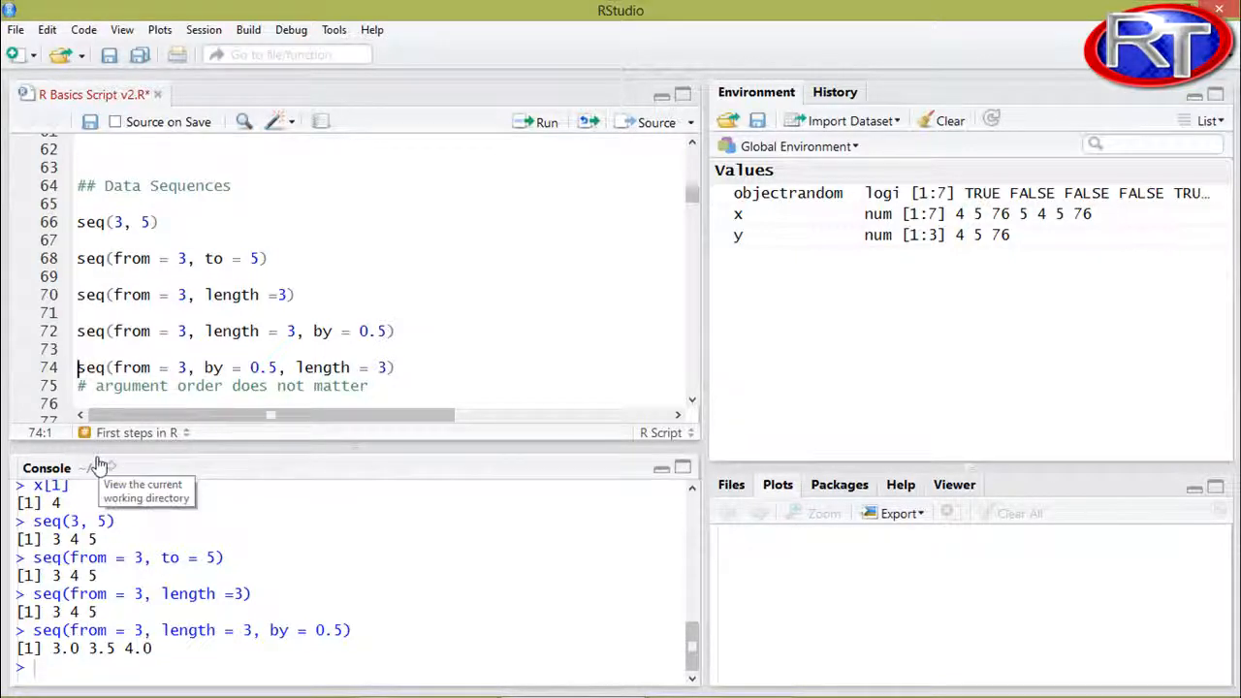
mouse_move(147, 368)
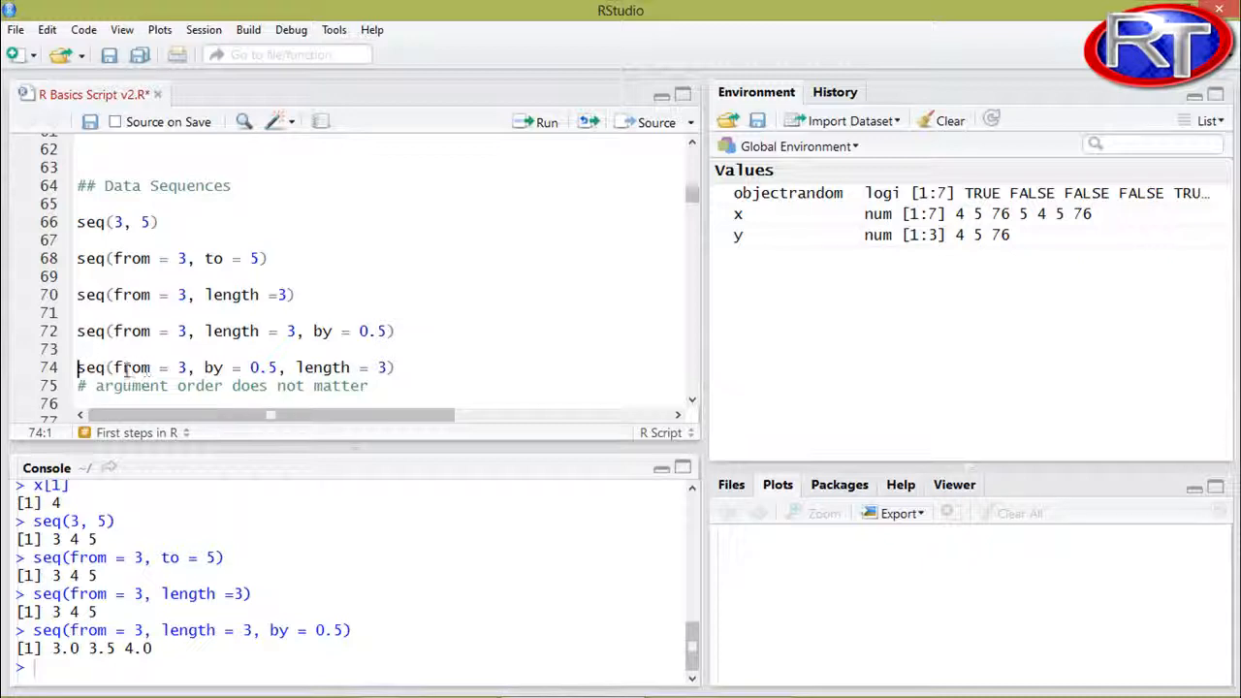
mouse_move(298, 353)
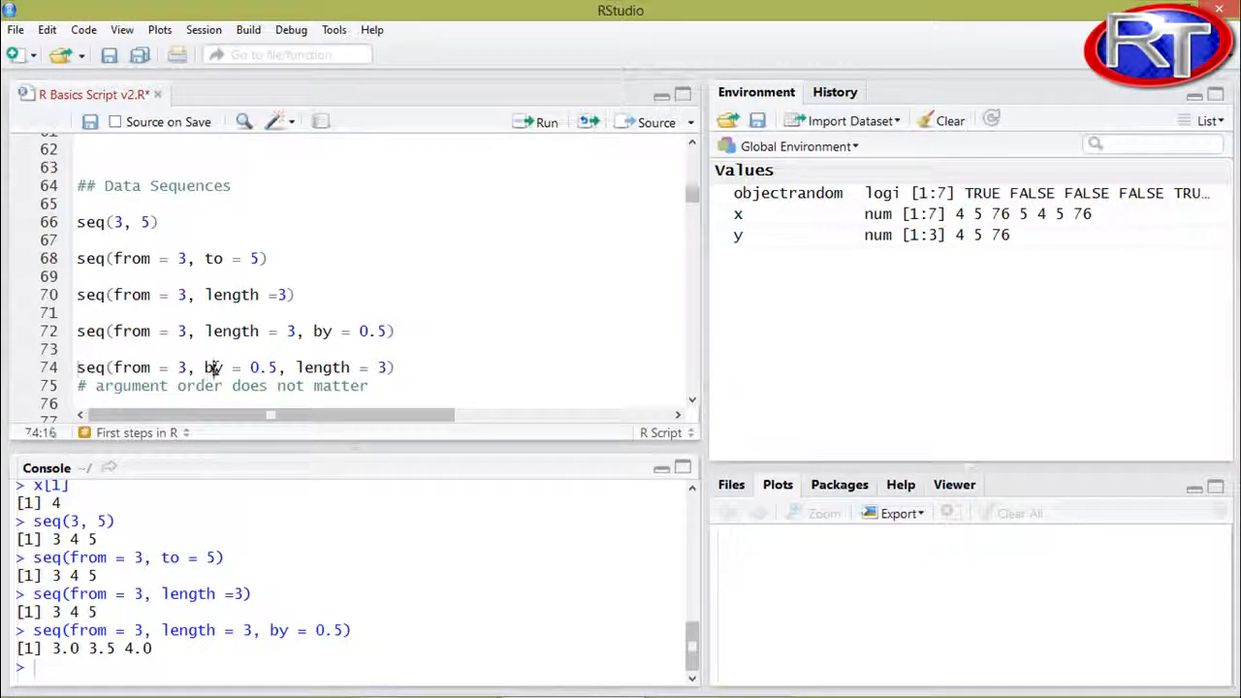
click(539, 122)
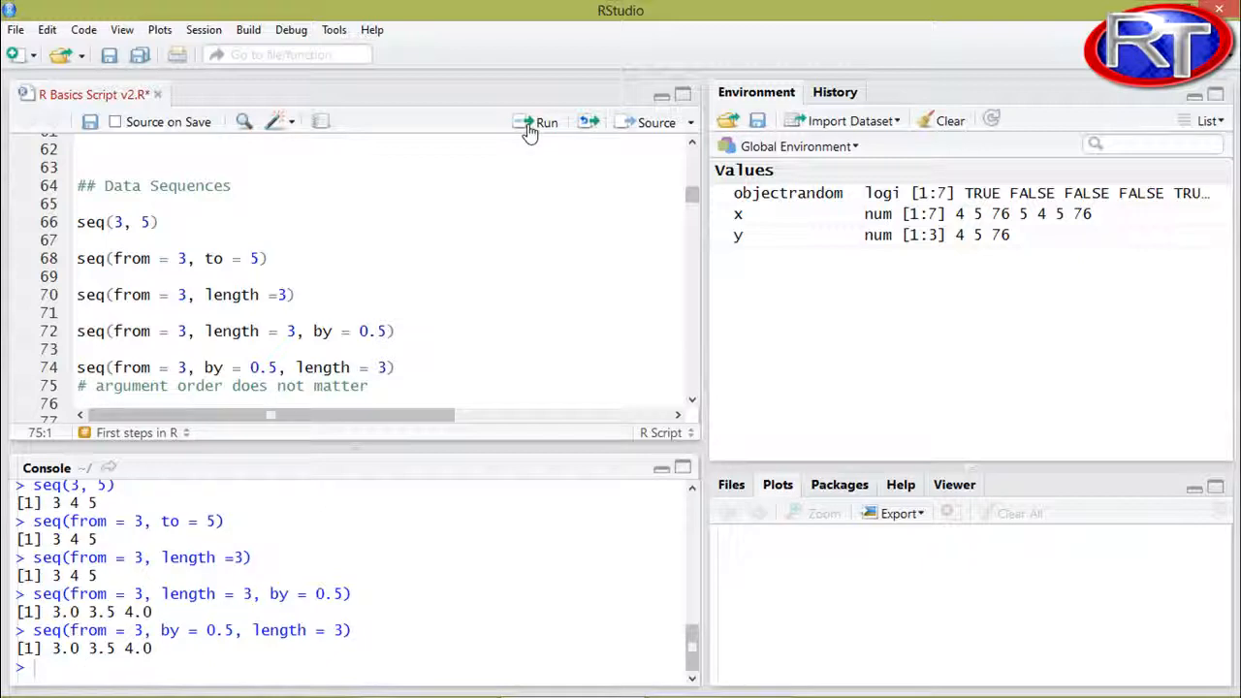
mouse_move(380, 263)
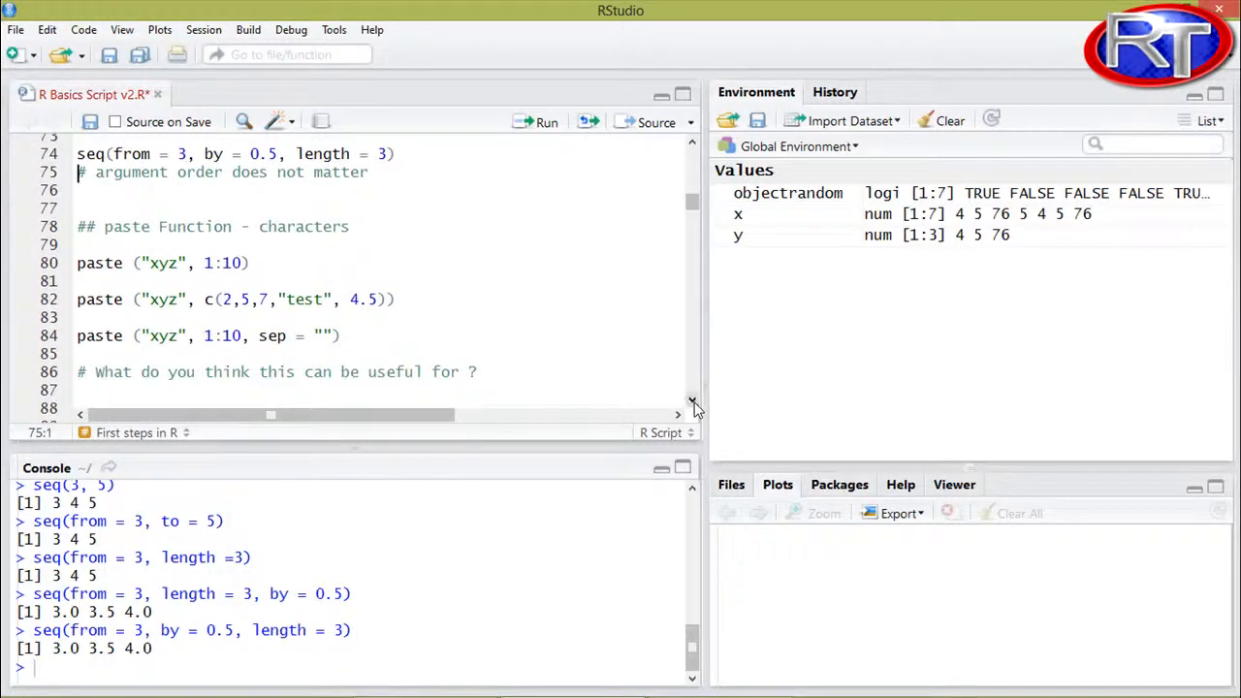
- Run paste("xyz", 1:10), the mixed-values paste, and paste with sep = "" giving xyz1 to xyz10
scroll(down, 3)
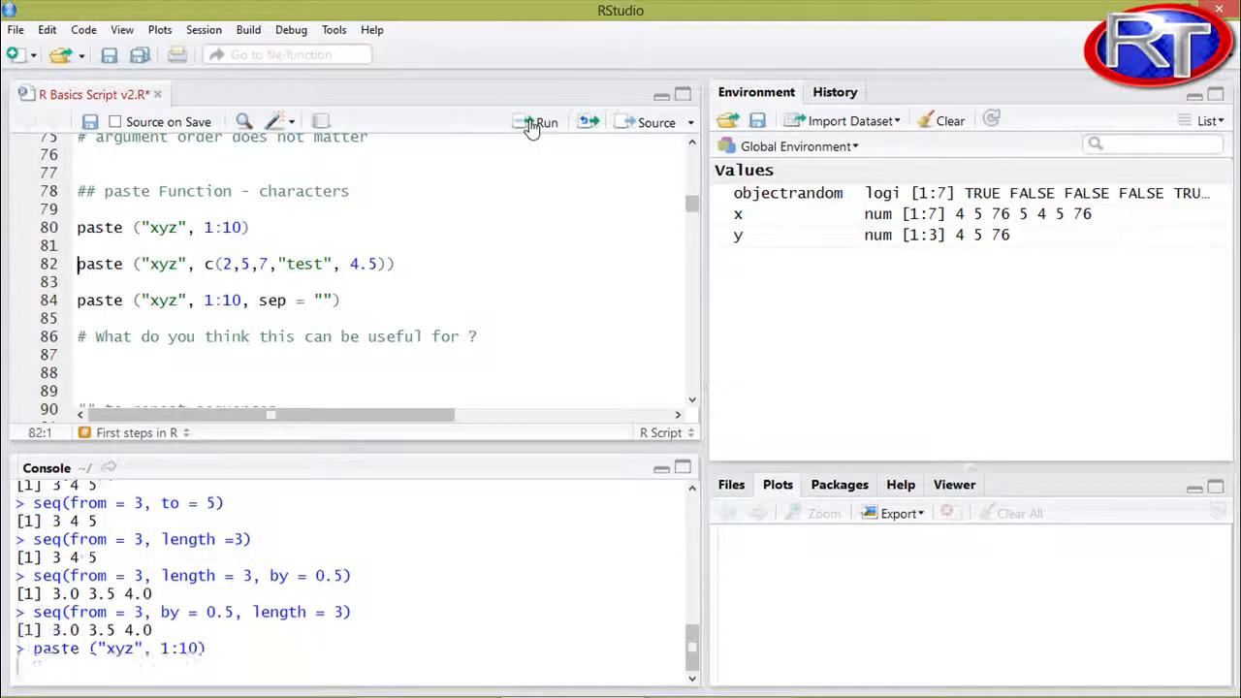
click(539, 122)
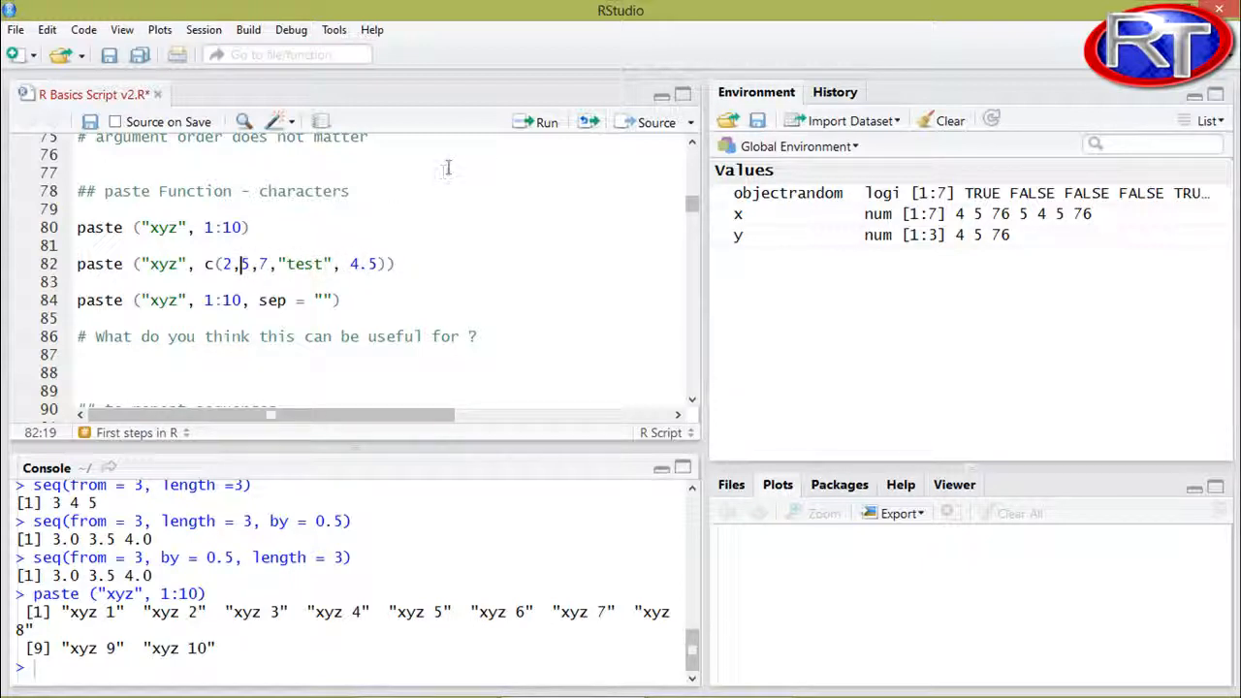
mouse_move(531, 126)
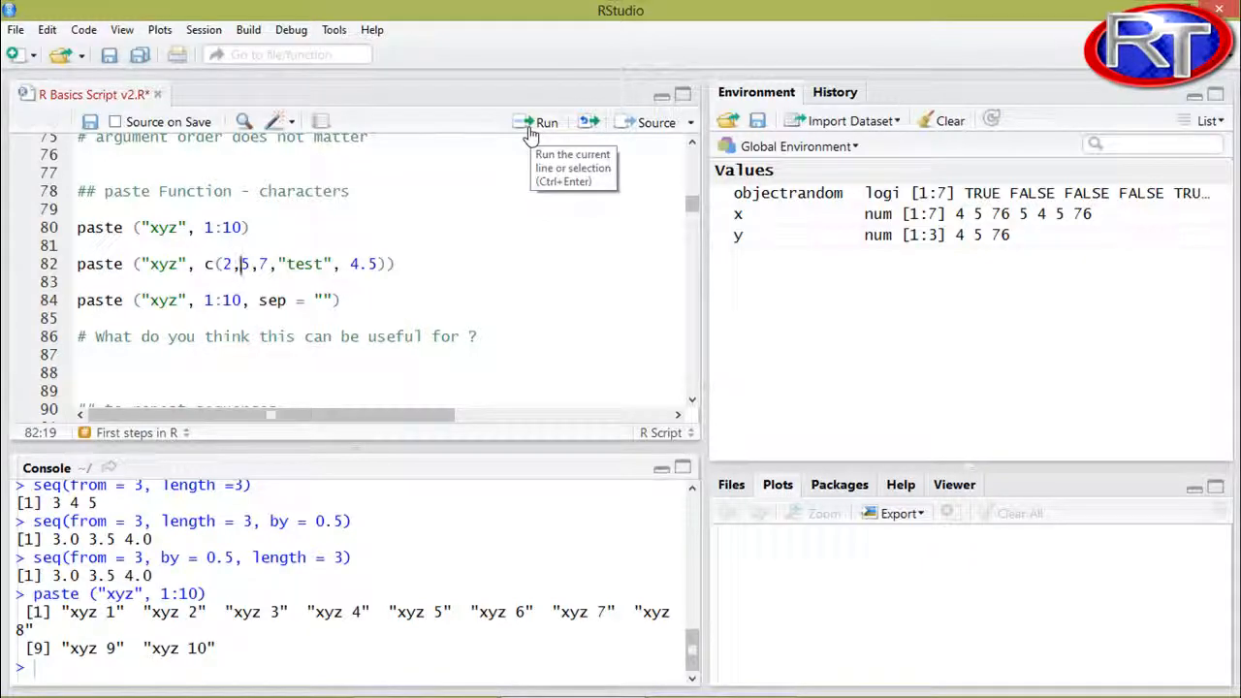
click(539, 122)
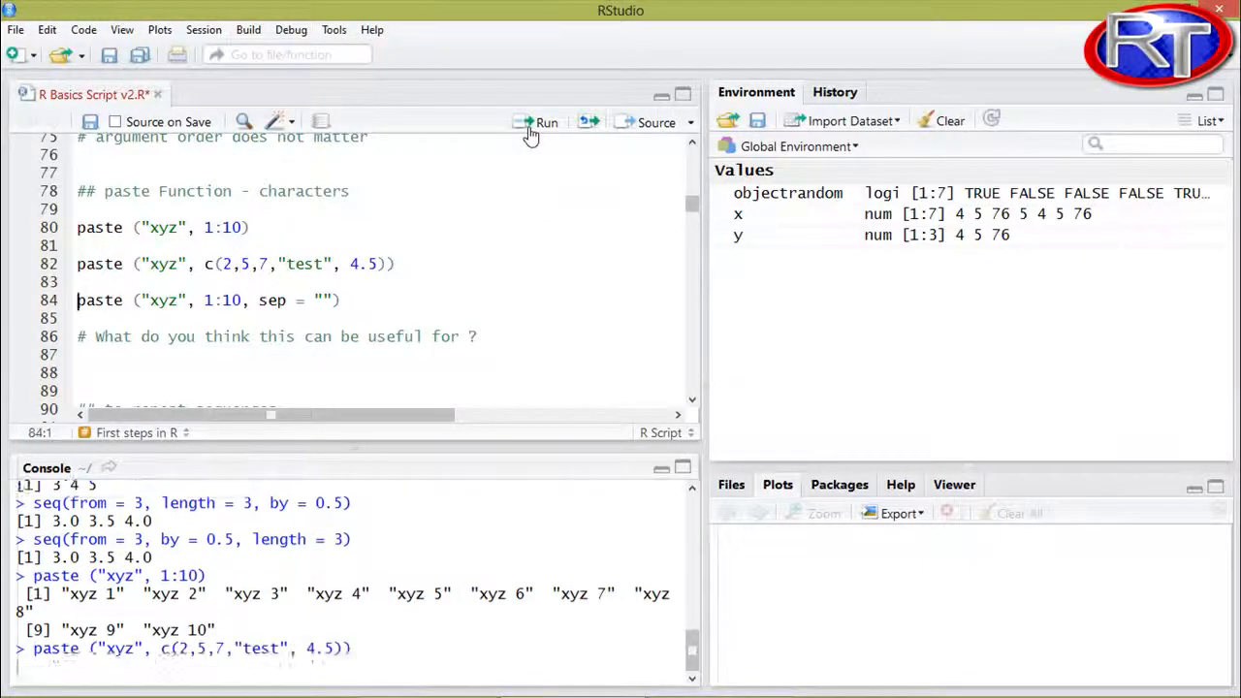
click(546, 122)
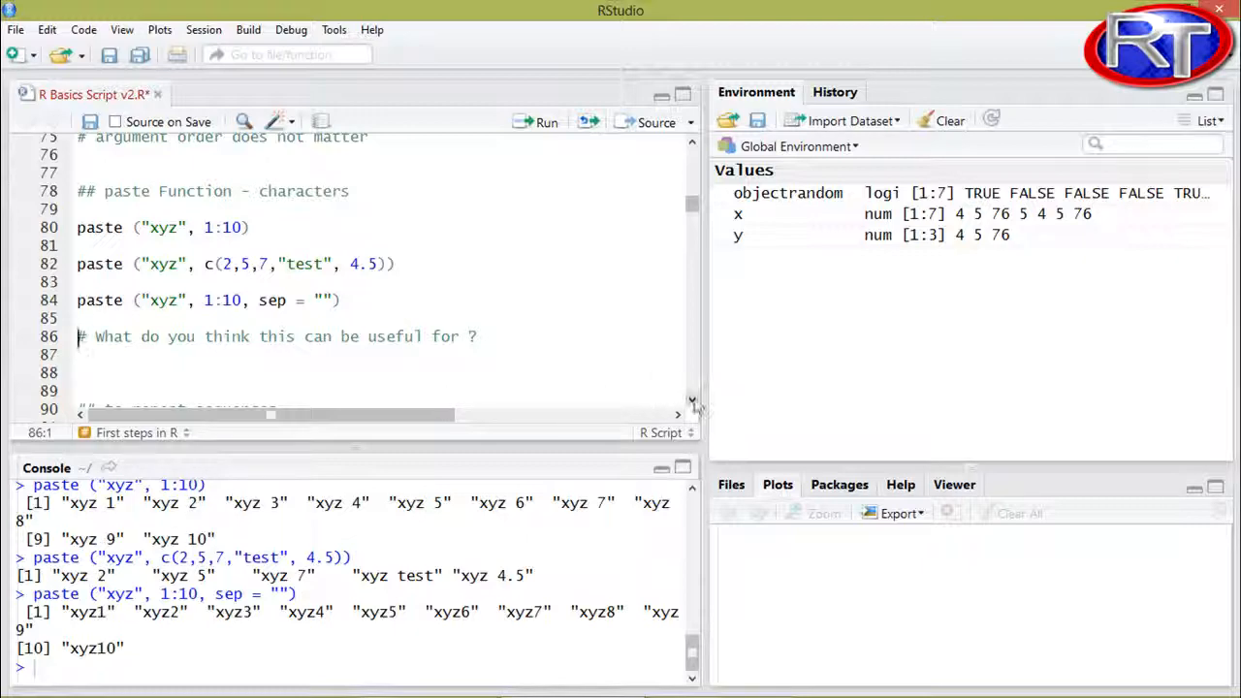
scroll(down, 3)
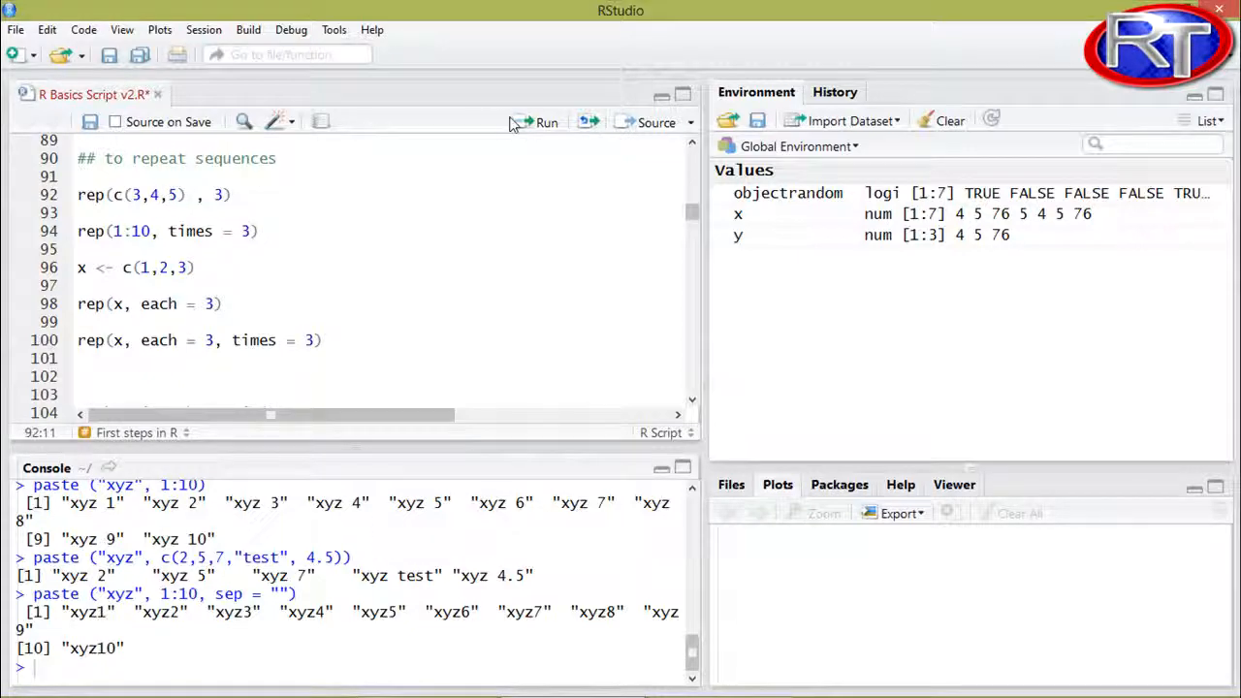
- Run rep(c(3,4,5), 3) and rep(1:10, times = 3), each repeated three times
click(539, 123)
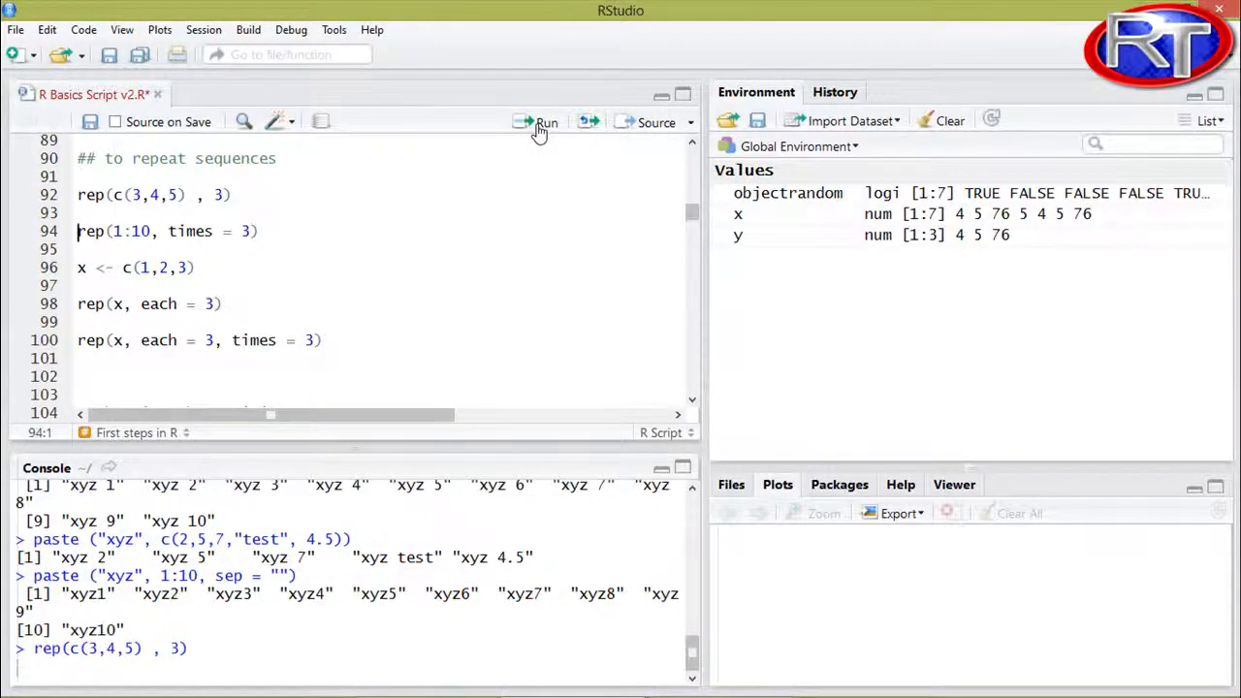
click(547, 121)
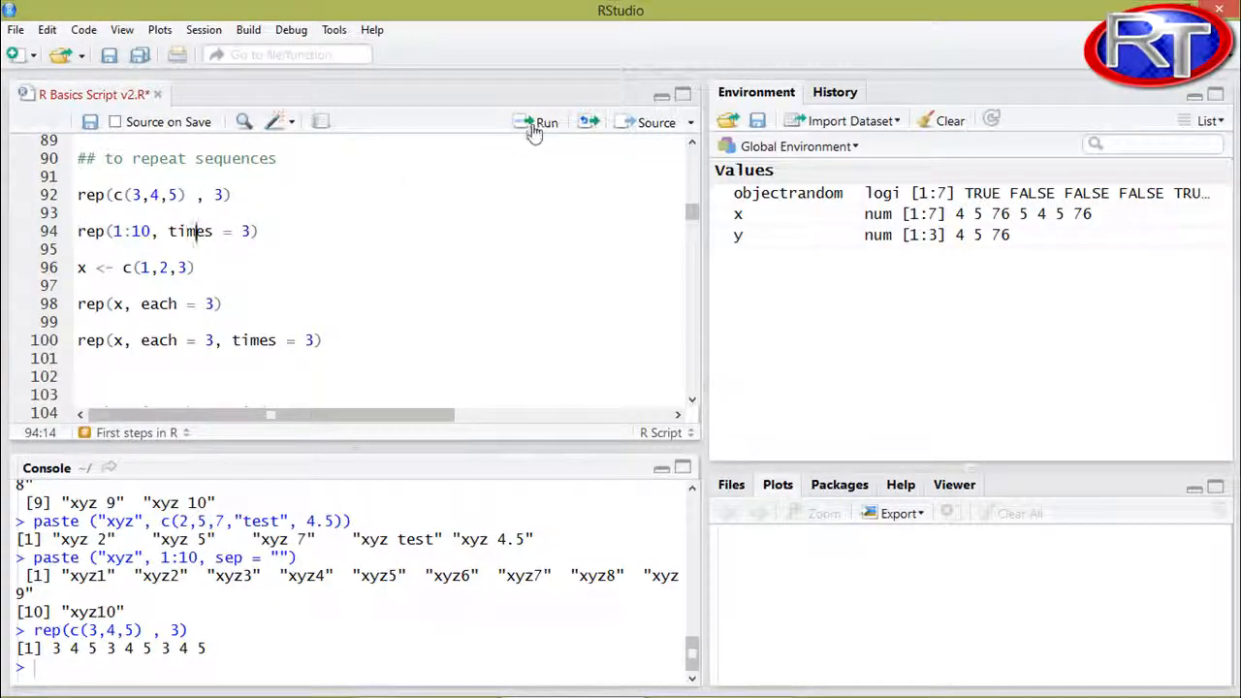
click(539, 122)
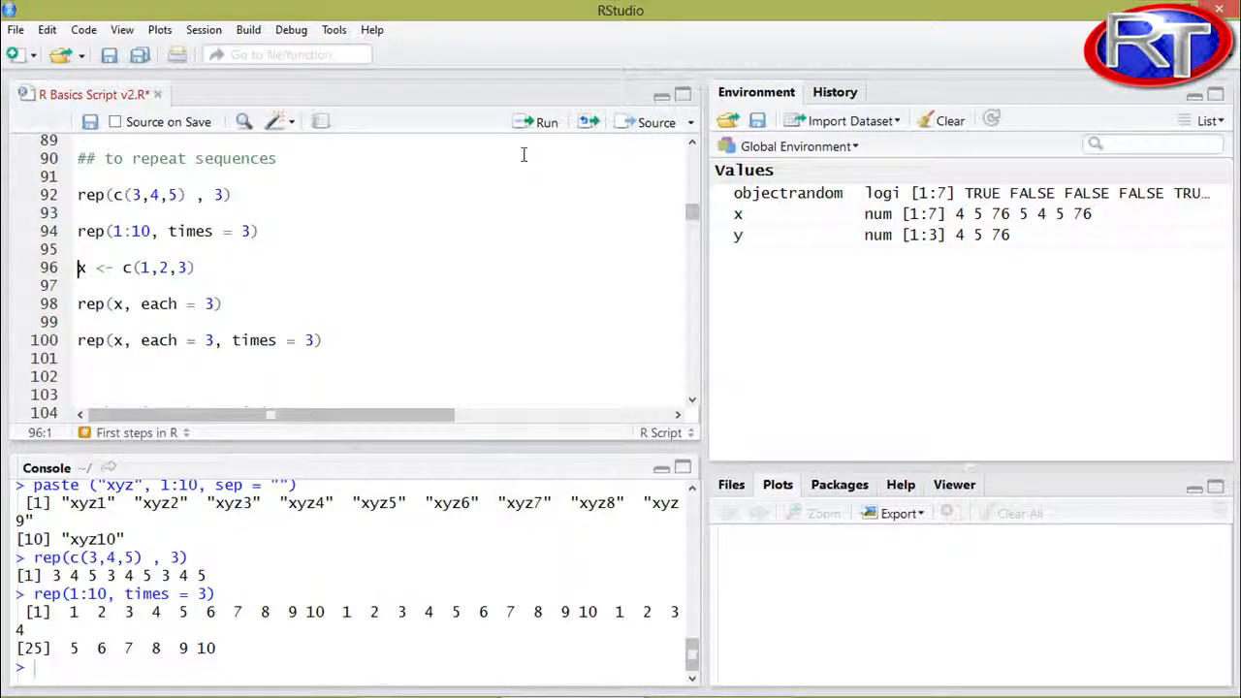
mouse_move(543, 124)
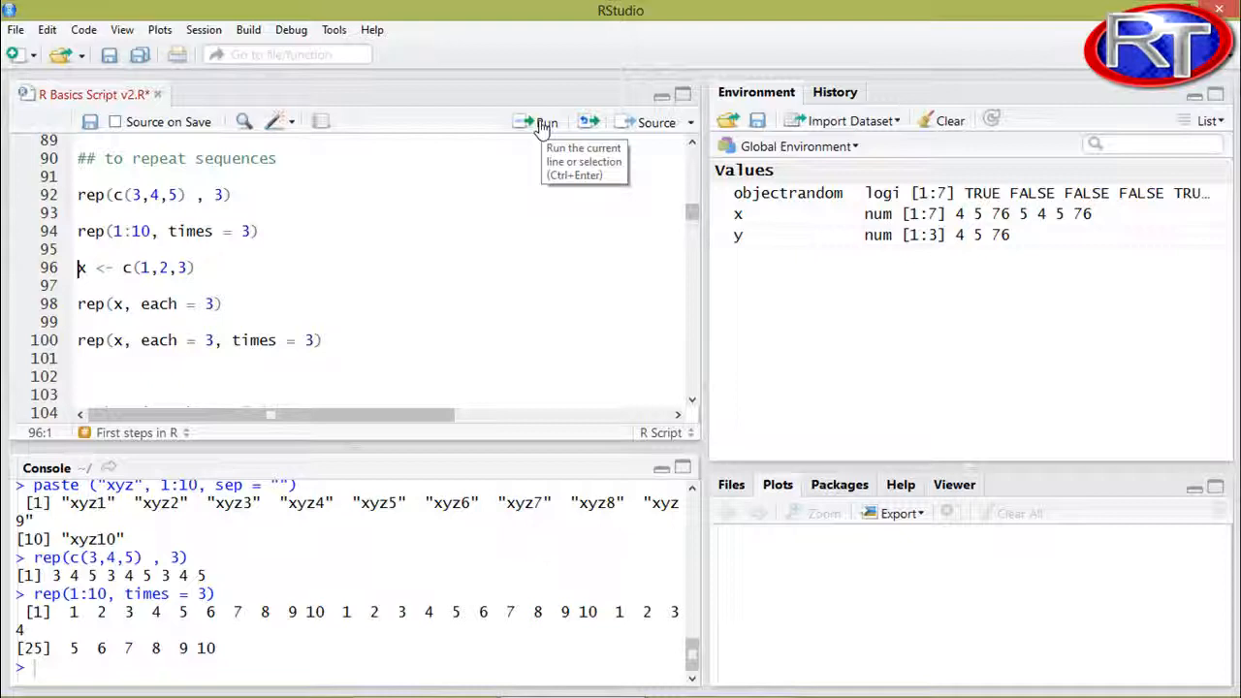
- Assign c(1,2,3) to x and run rep(x, each = 3)
click(546, 120)
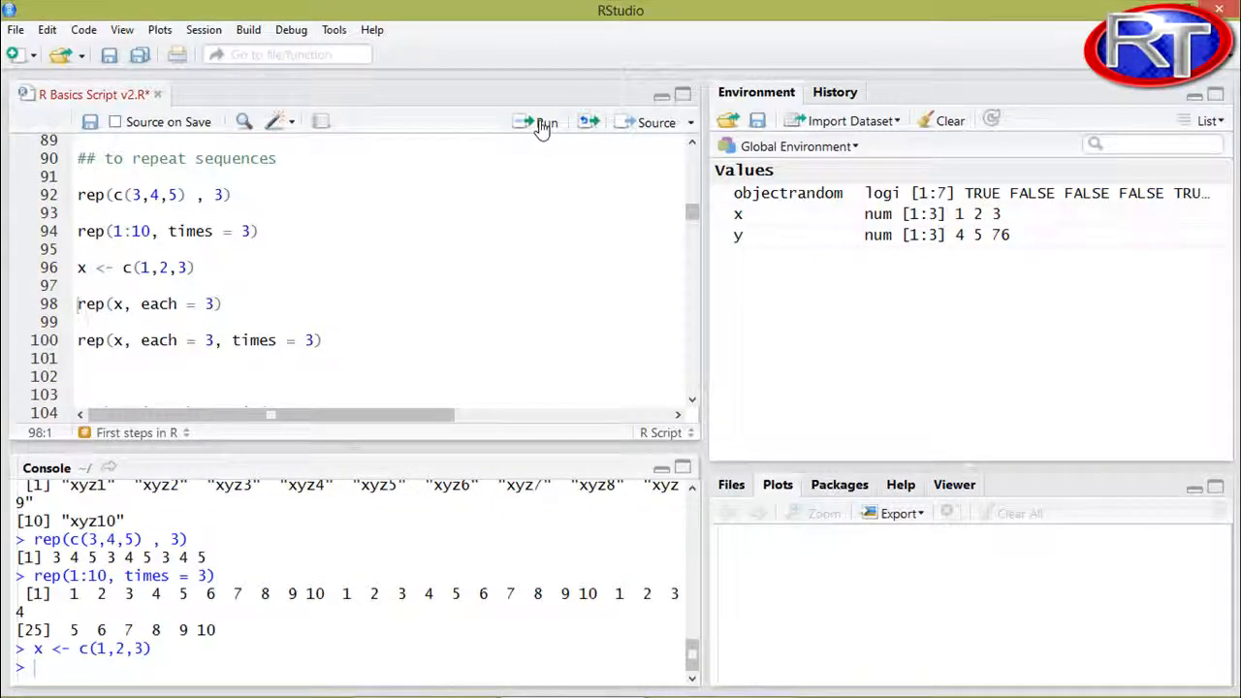
click(539, 120)
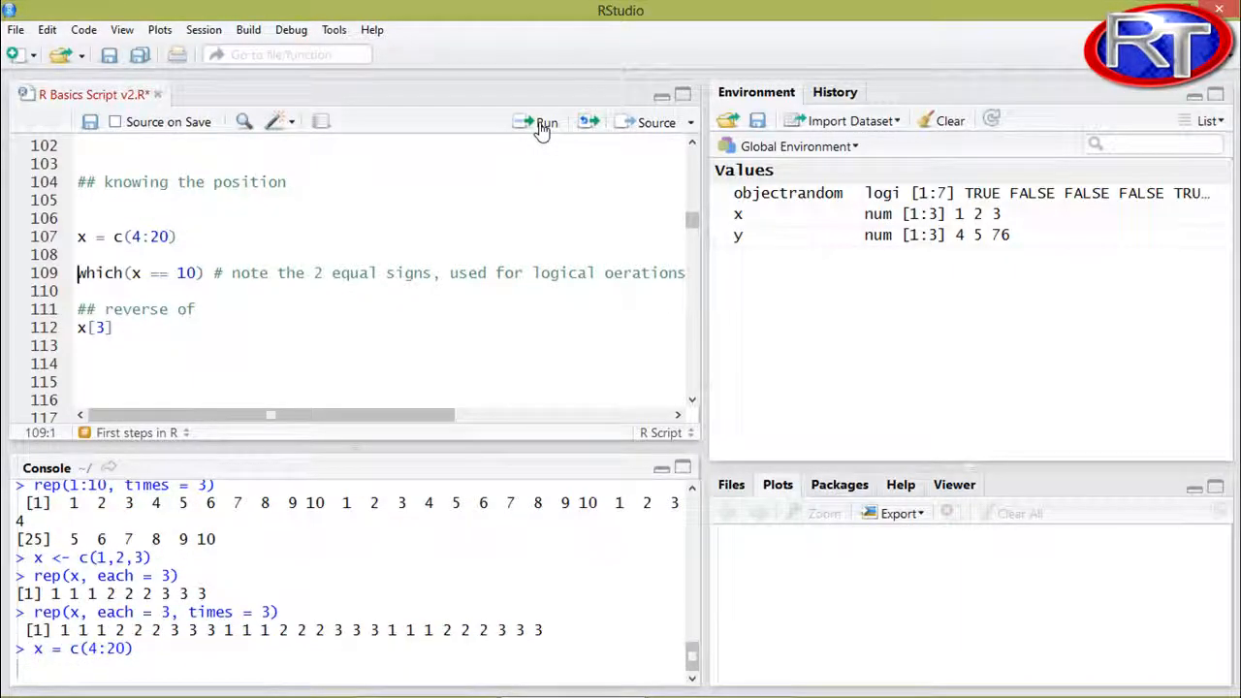
- Set x = c(4:20) and run which(x == 10), returning position 7
click(539, 122)
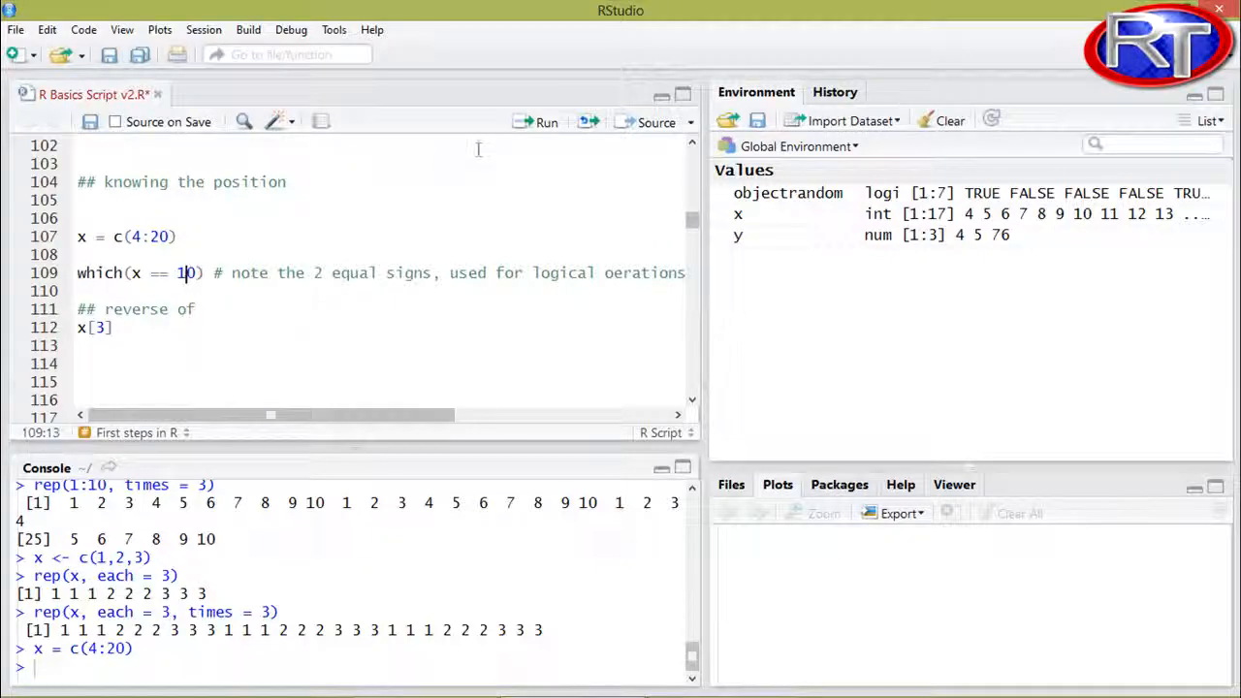
click(544, 123)
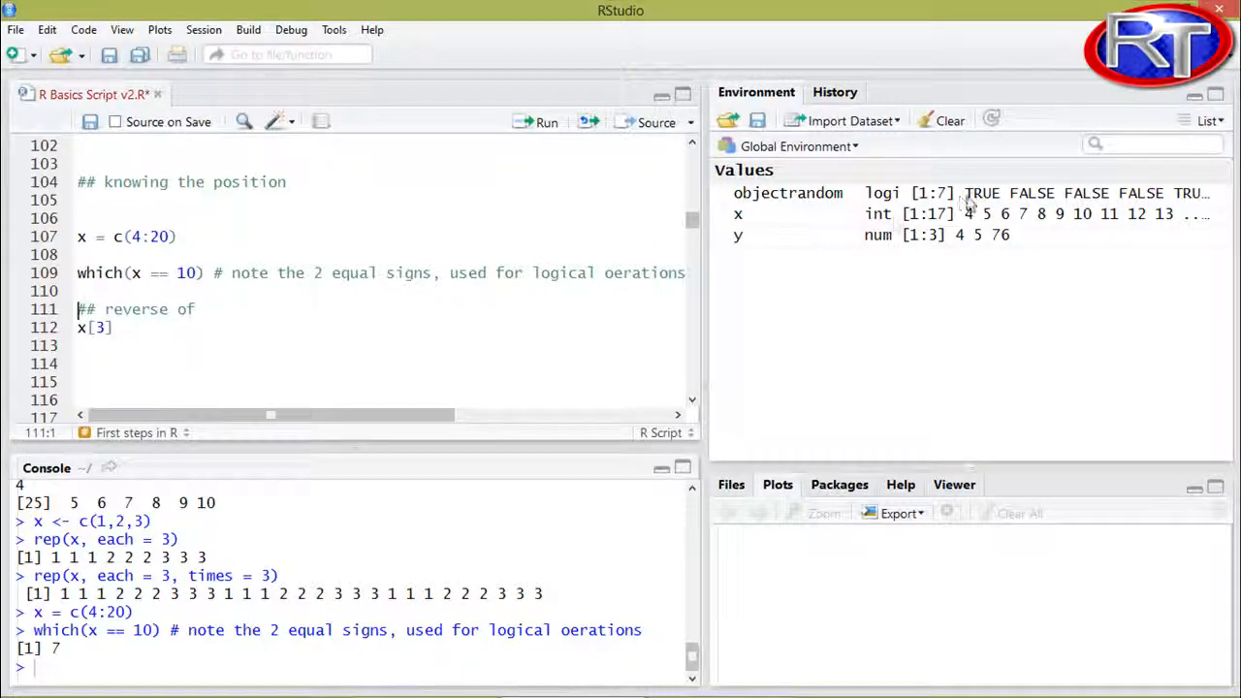
mouse_move(1085, 223)
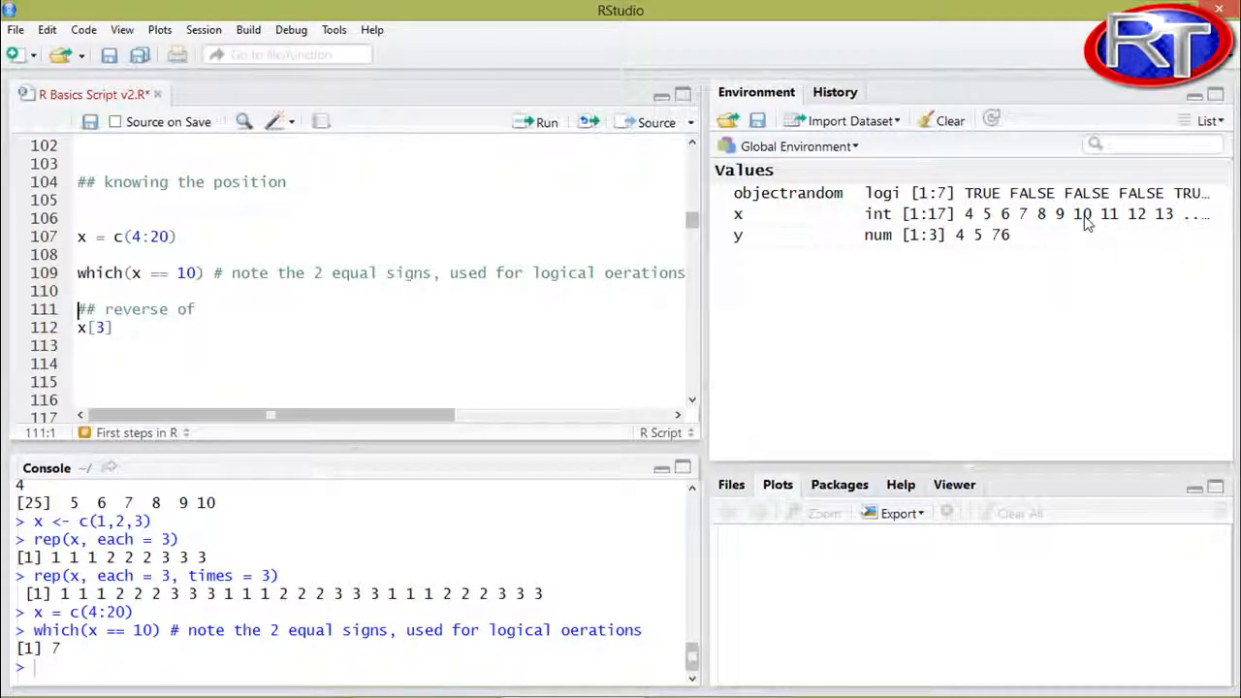
mouse_move(1083, 218)
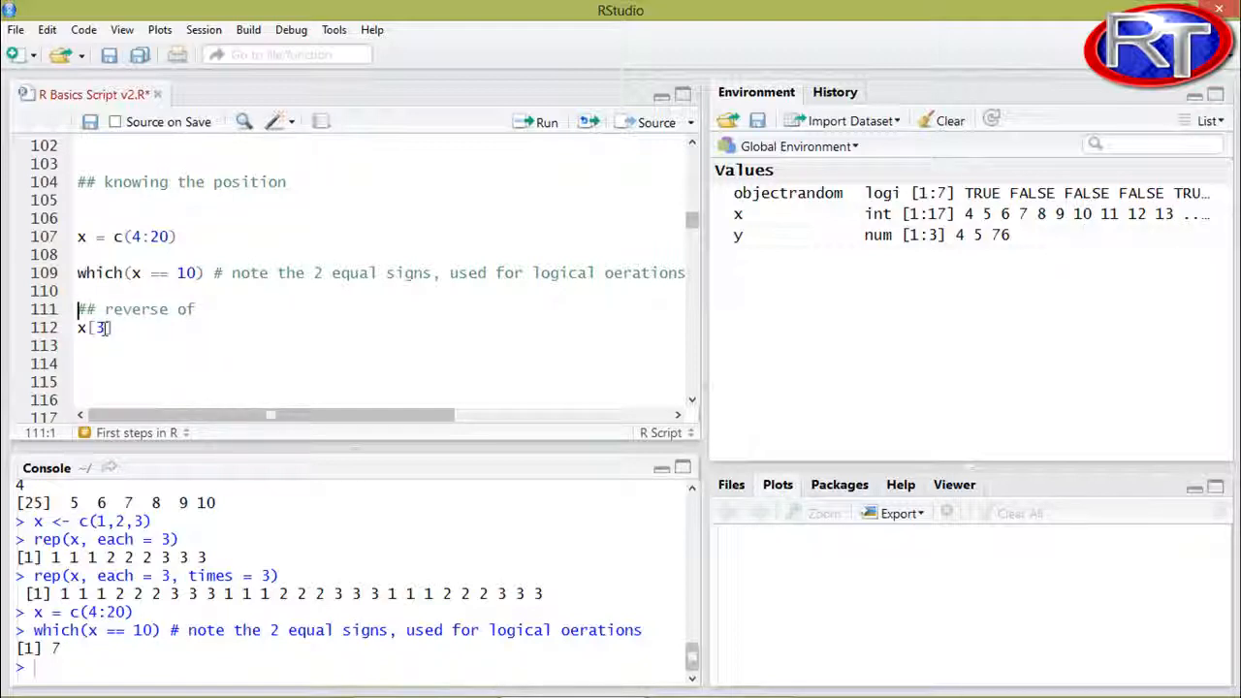
click(97, 328)
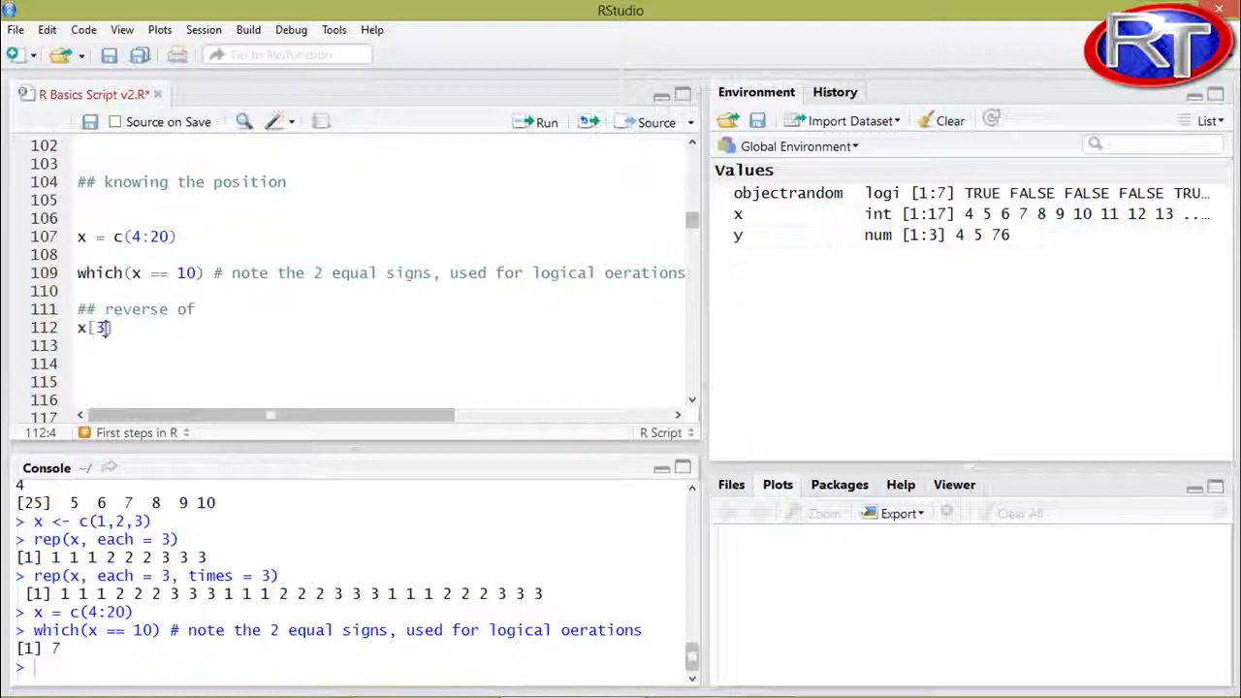